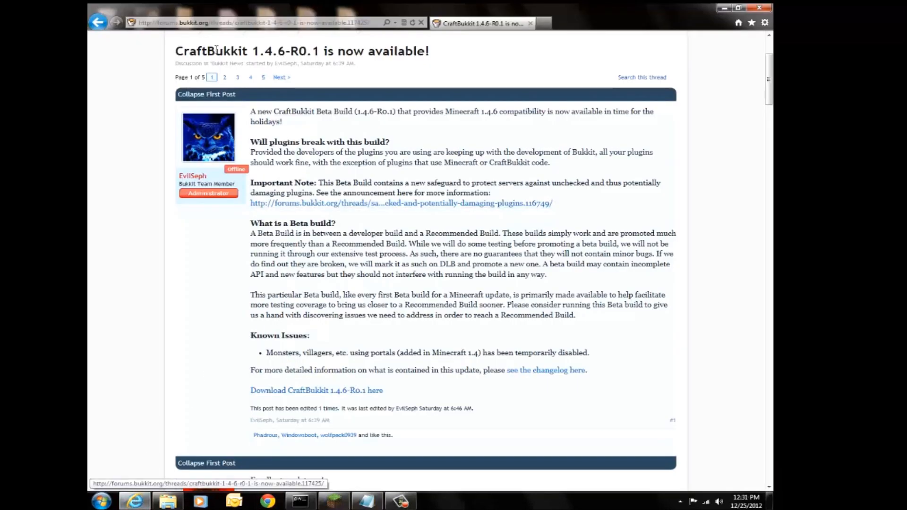
mouse_move(292, 393)
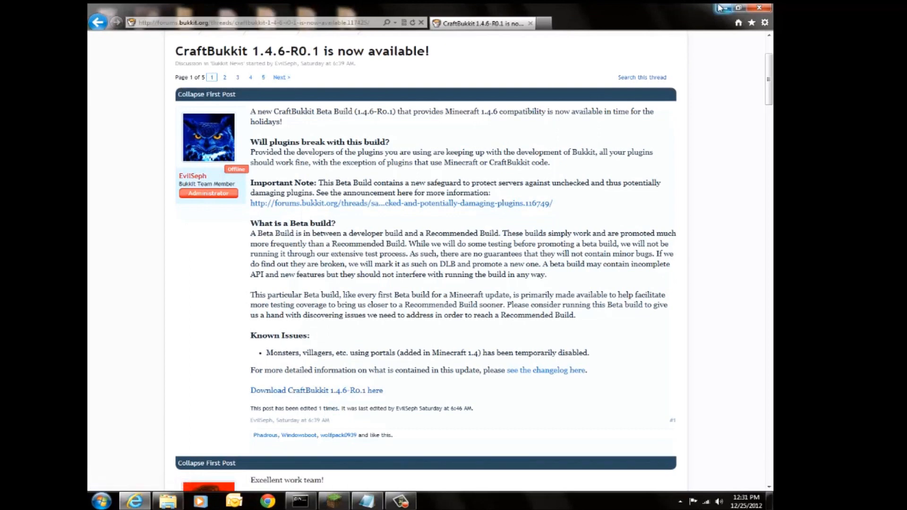
- Open the bukkit server 1.4.6 folder and its New Text Document, then select the craftbukkit-1.4.6-R0.1 jar
click(739, 8)
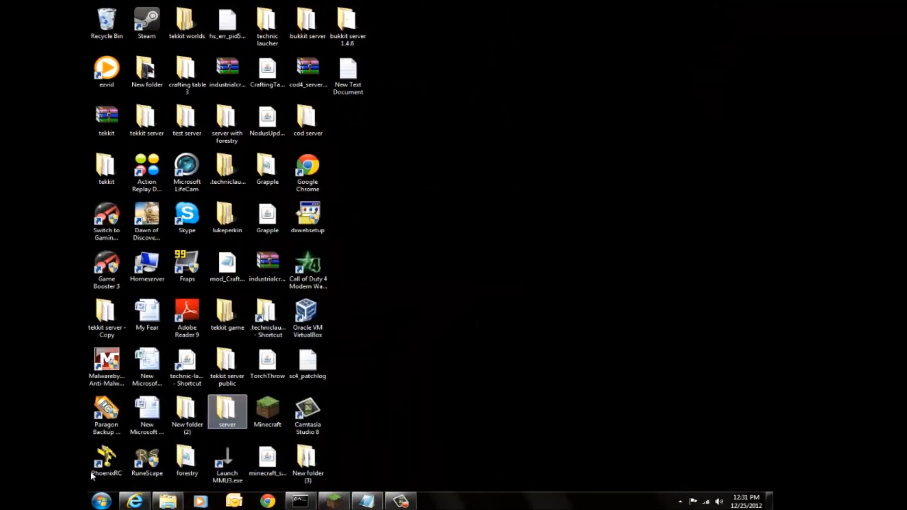
double_click(348, 23)
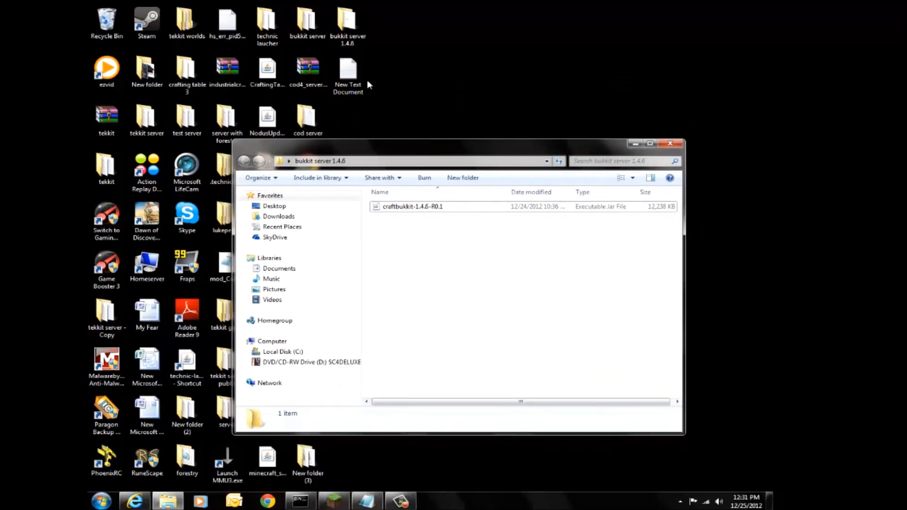
double_click(348, 69)
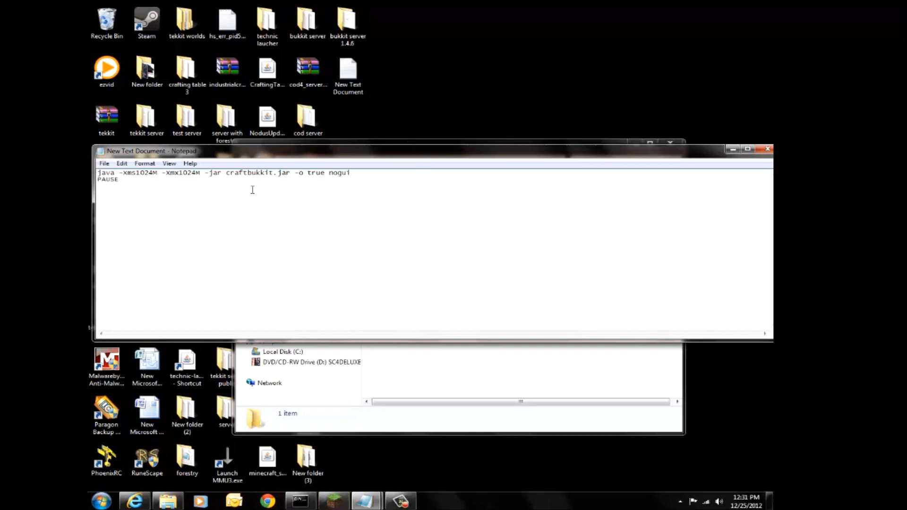
double_click(249, 172)
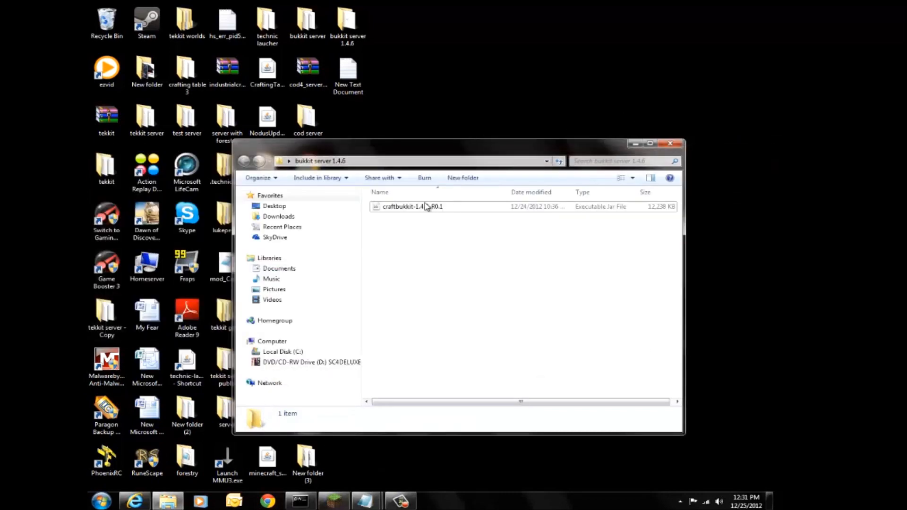
click(413, 207)
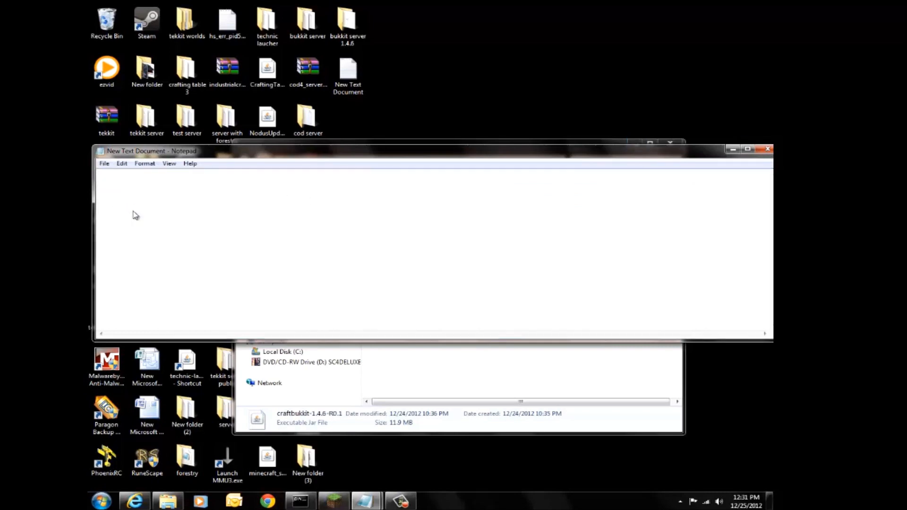
- Save the startup script as lol.bat in the bukkit server 1.4.6 folder
click(104, 164)
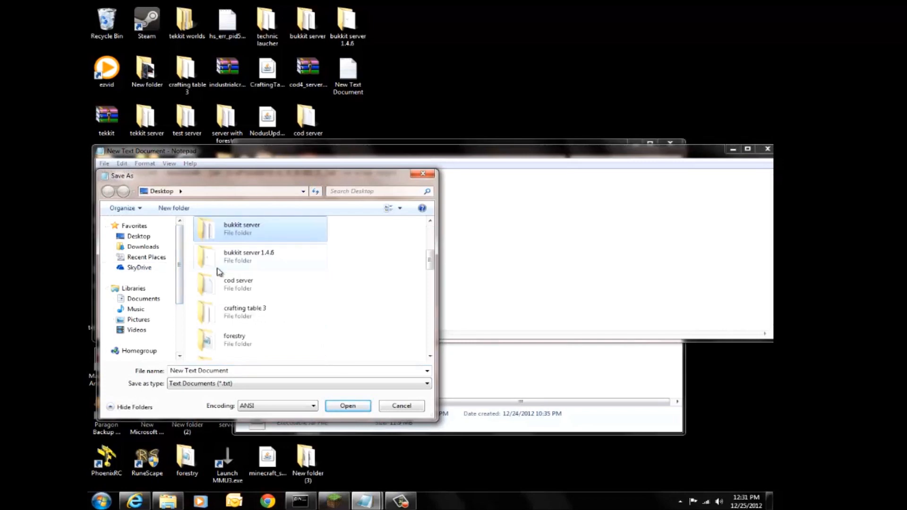
double_click(249, 256)
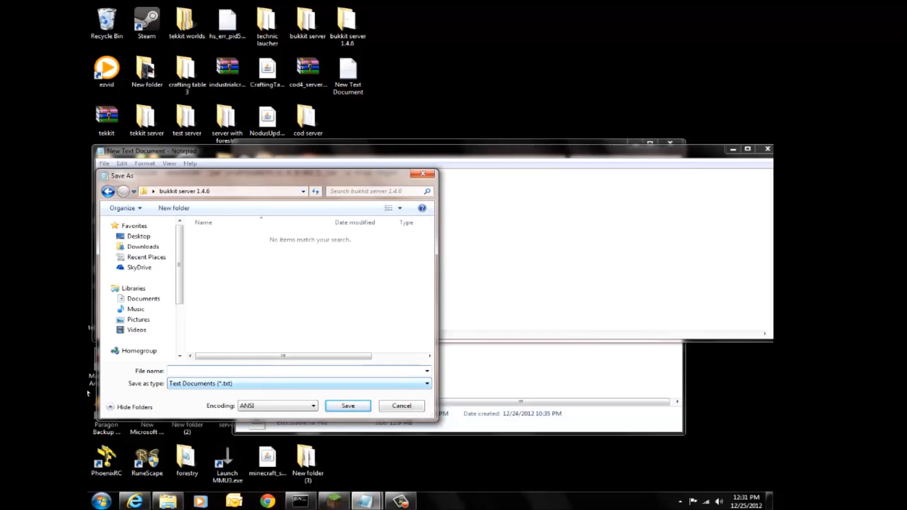
text(lol.)
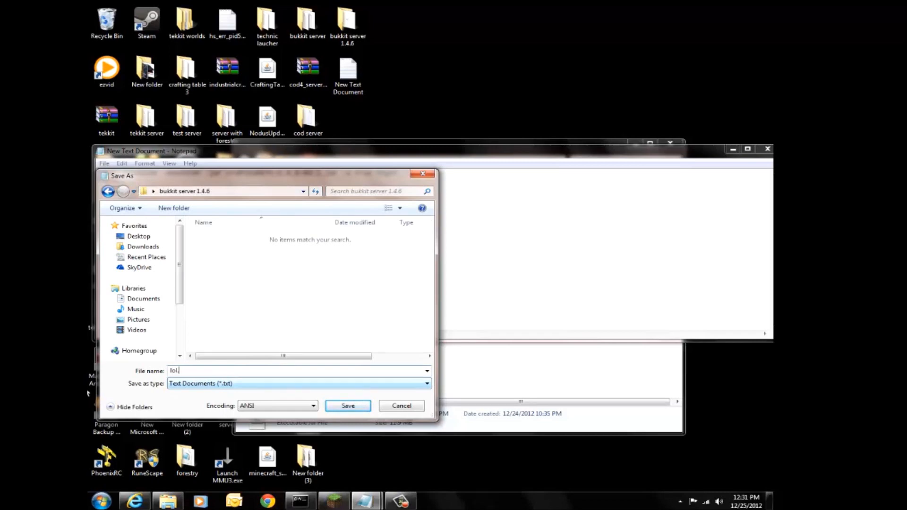
text(bat)
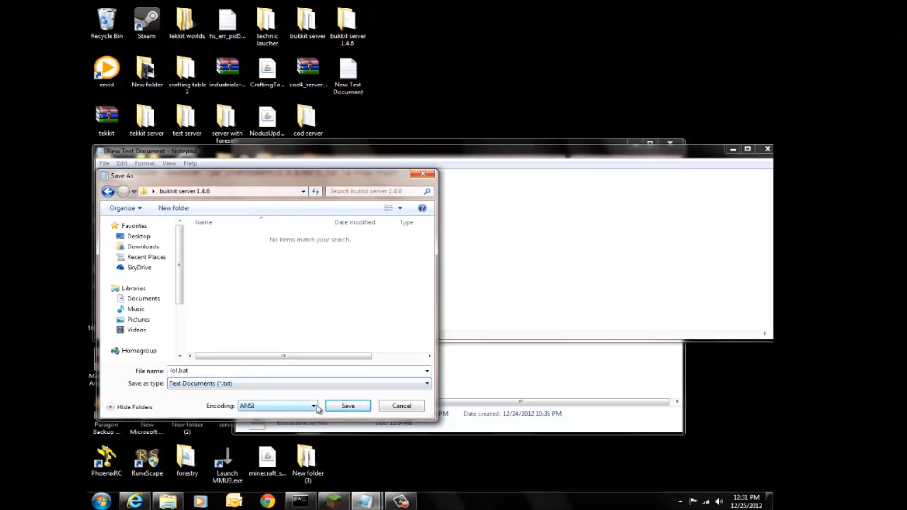
click(347, 405)
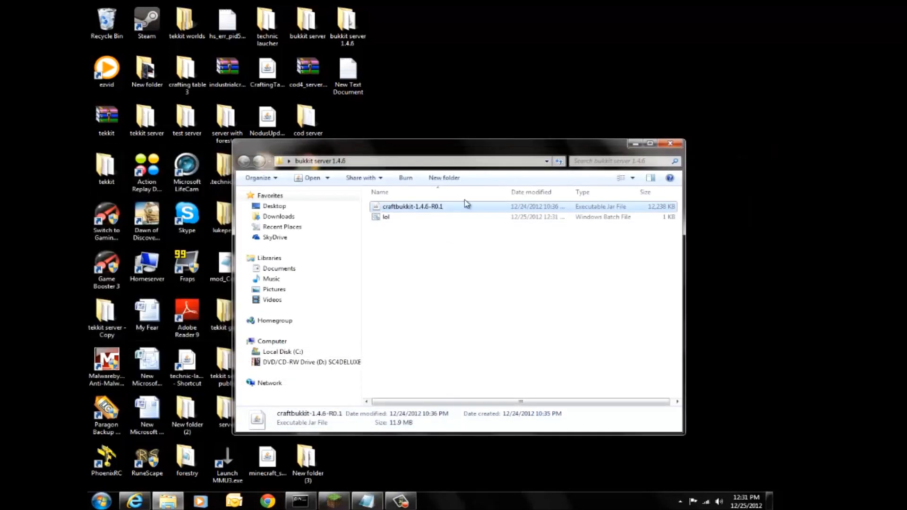
- Run lol.bat from the folder to start the Bukkit server
click(385, 216)
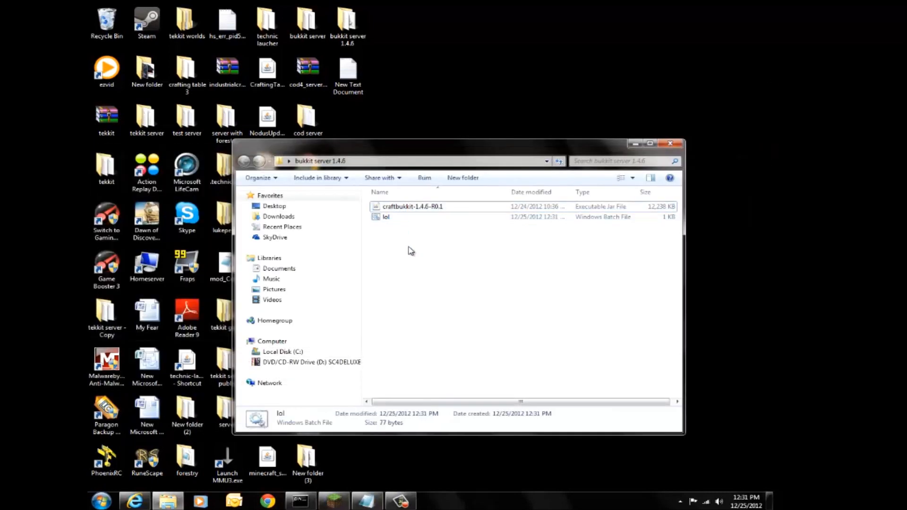
click(387, 217)
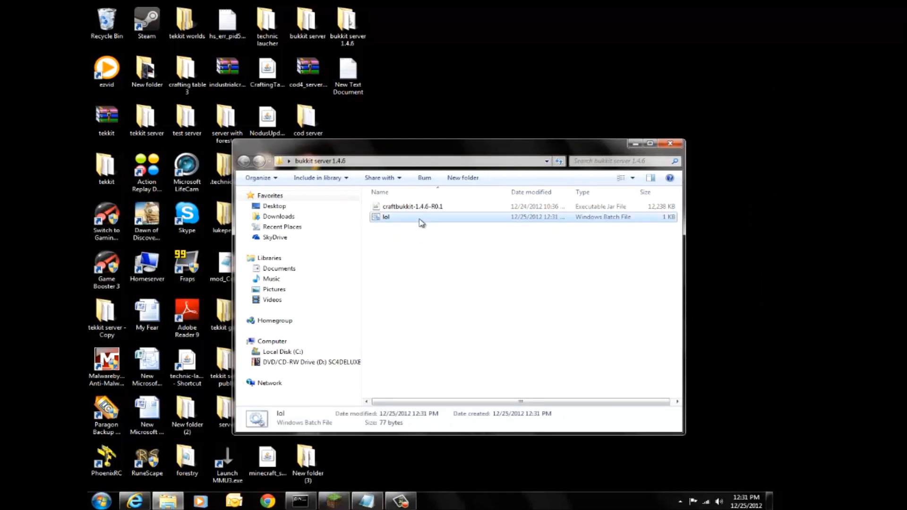
double_click(387, 217)
text(ip)
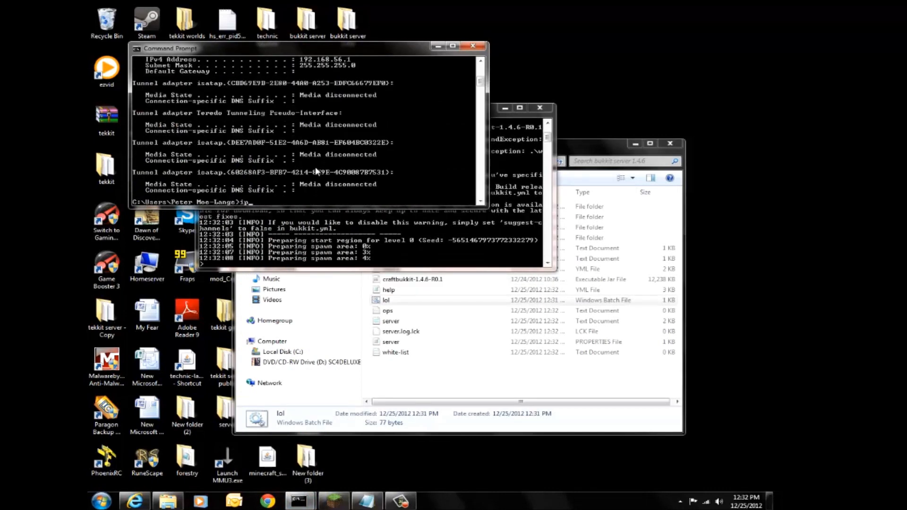
- Check the network addresses with ipconfig in a second Command Prompt, then close it
text(config)
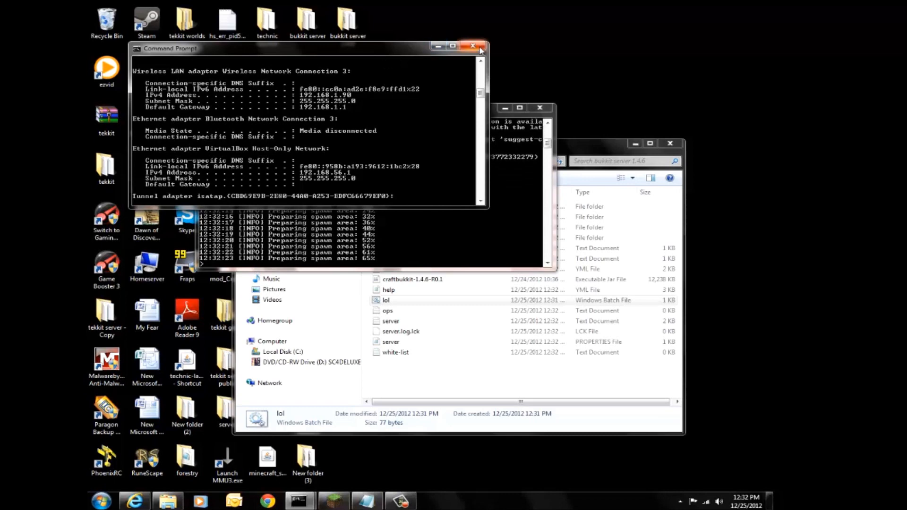
click(473, 46)
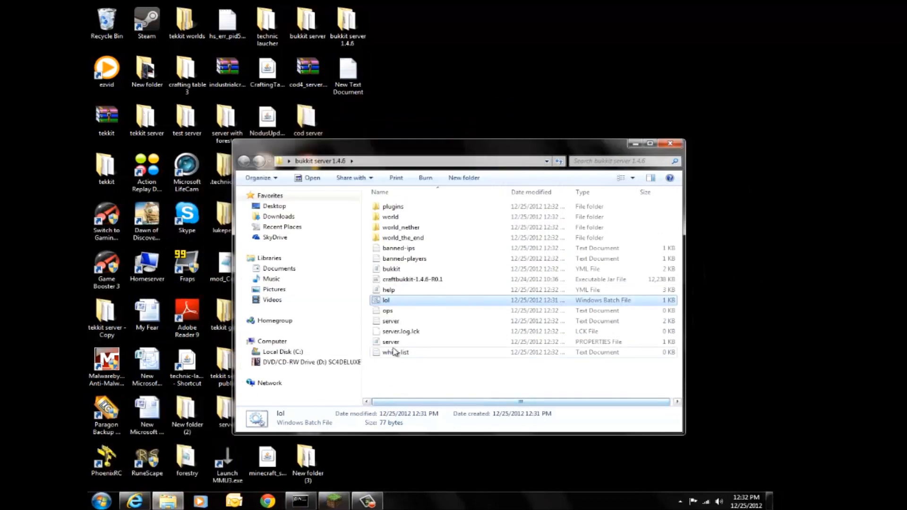
- Open the server.properties file in Notepad and review settings such as server-port 25565
double_click(390, 341)
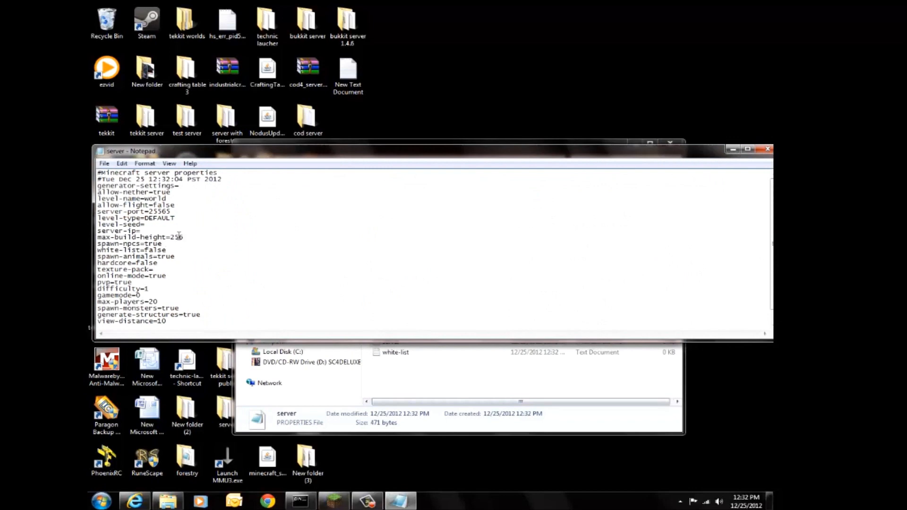
scroll(down, 3)
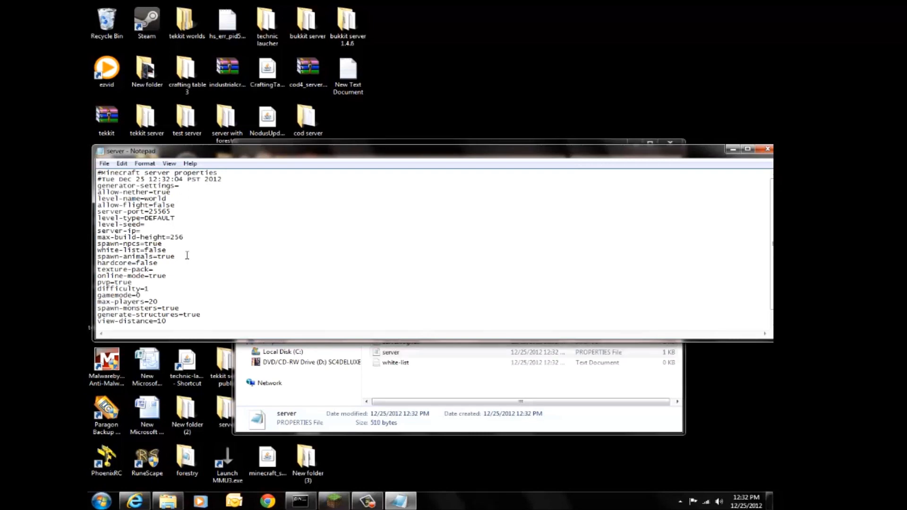
mouse_move(757, 118)
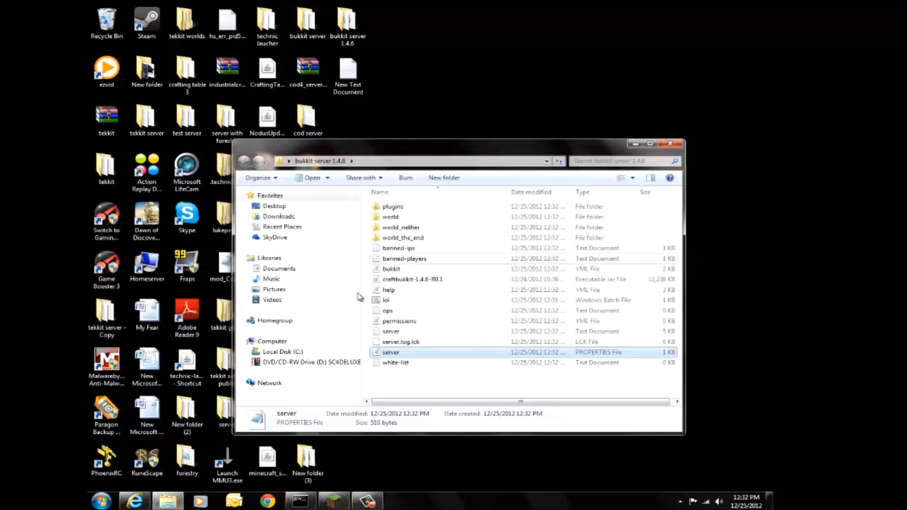
mouse_move(411, 204)
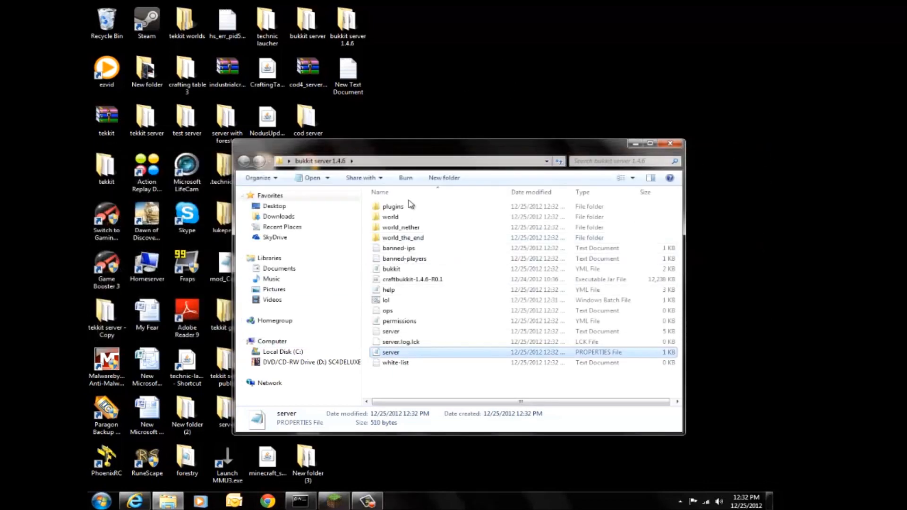
mouse_move(393, 213)
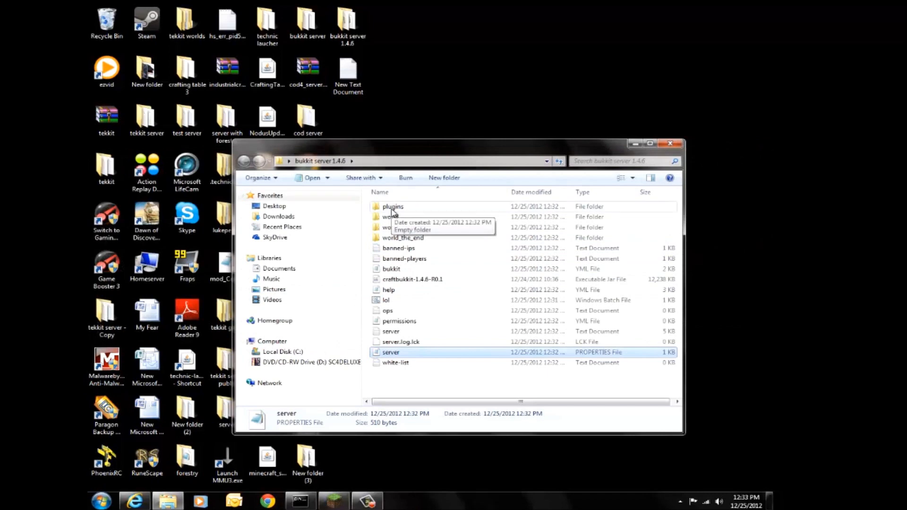
mouse_move(409, 368)
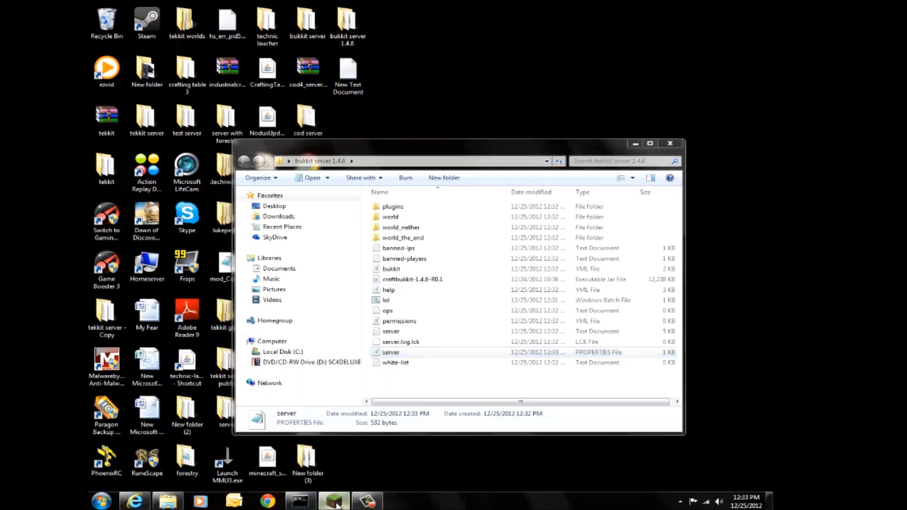
- Bring the Minecraft window to the front from the taskbar
click(332, 500)
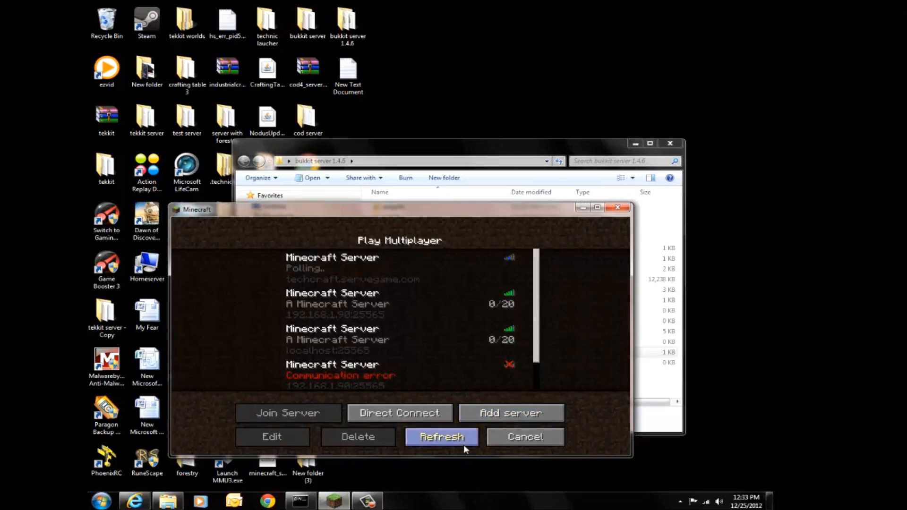
- Refresh the multiplayer list and select the 192.168.1.90:25565 server showing 0/20 players
click(399, 339)
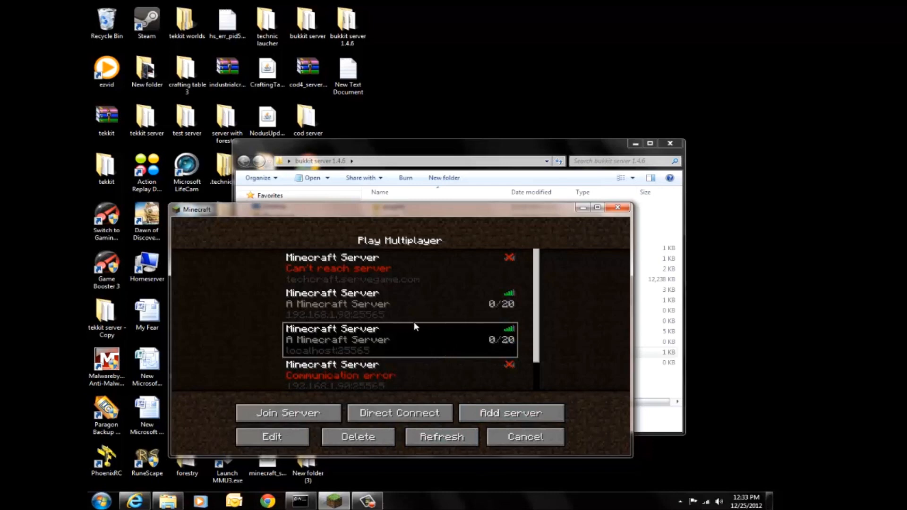
mouse_move(262, 326)
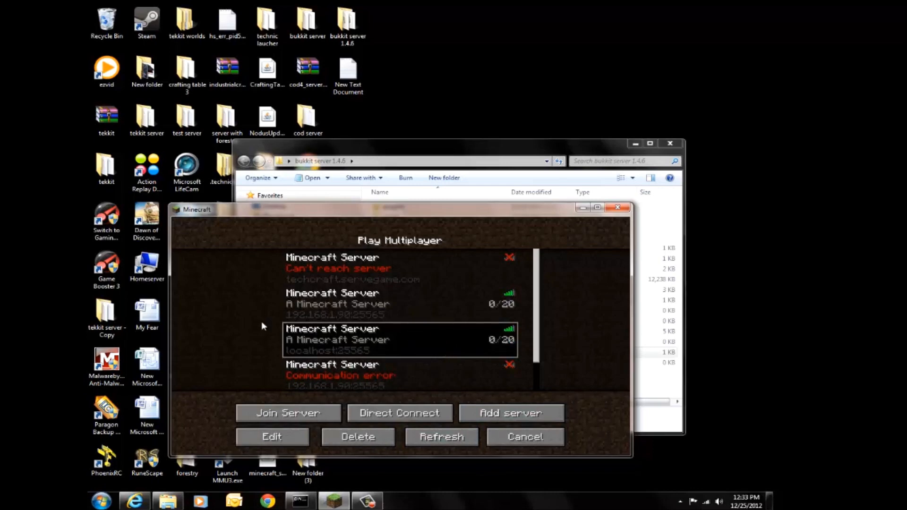
mouse_move(311, 355)
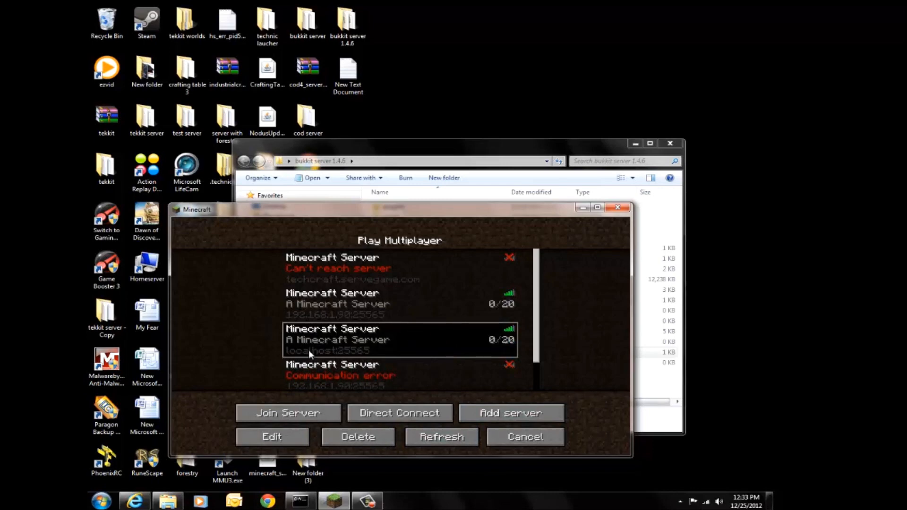
mouse_move(401, 323)
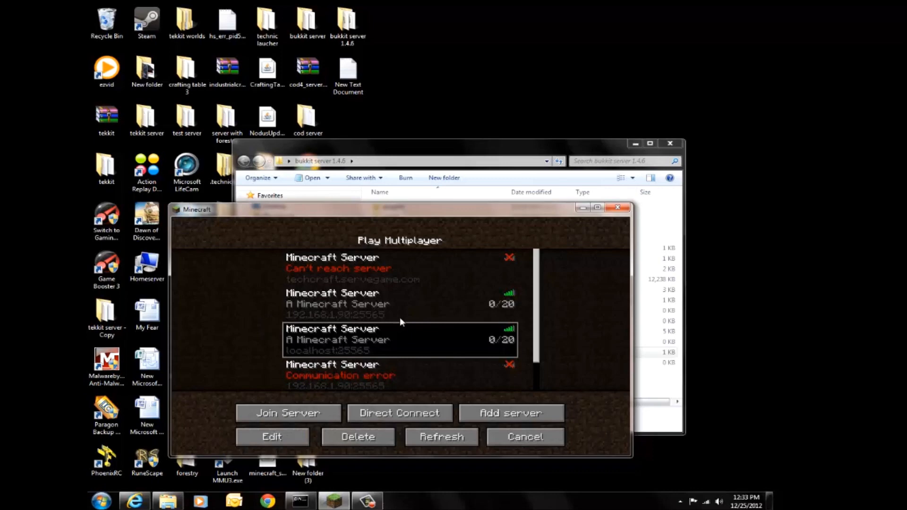
click(399, 303)
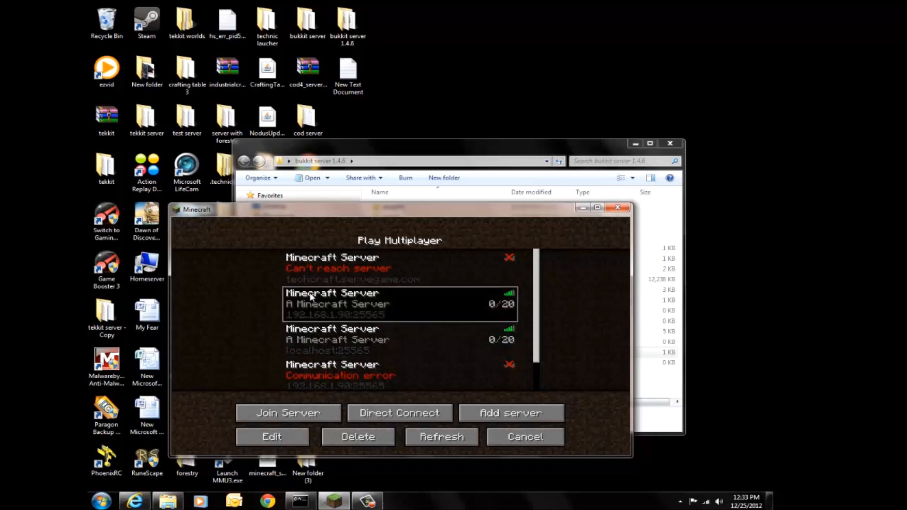
mouse_move(398, 310)
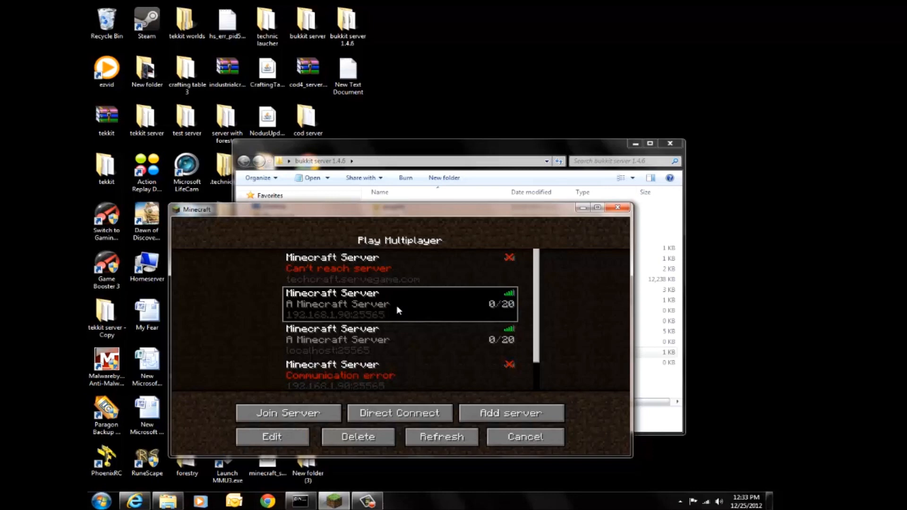
- Join the 192.168.1.90 server, walk its snowy world, then pause with the game menu
click(287, 413)
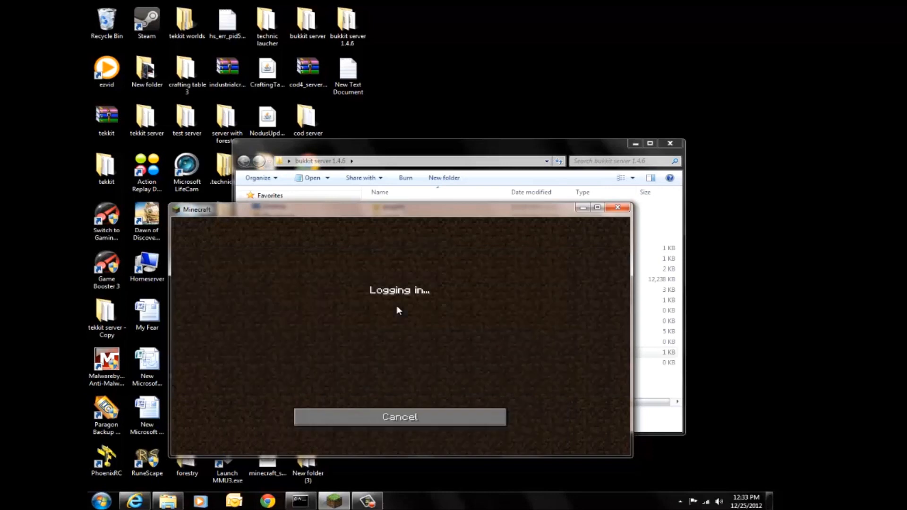
mouse_move(369, 406)
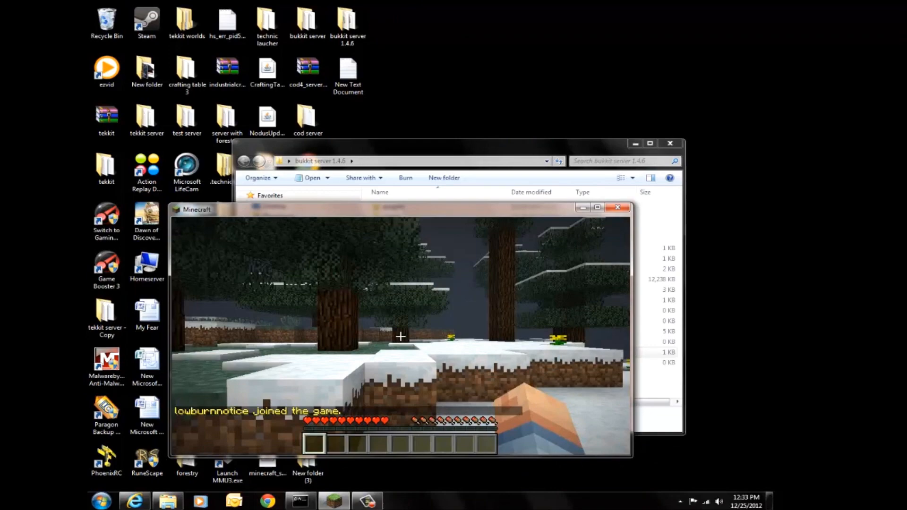
mouse_move(398, 336)
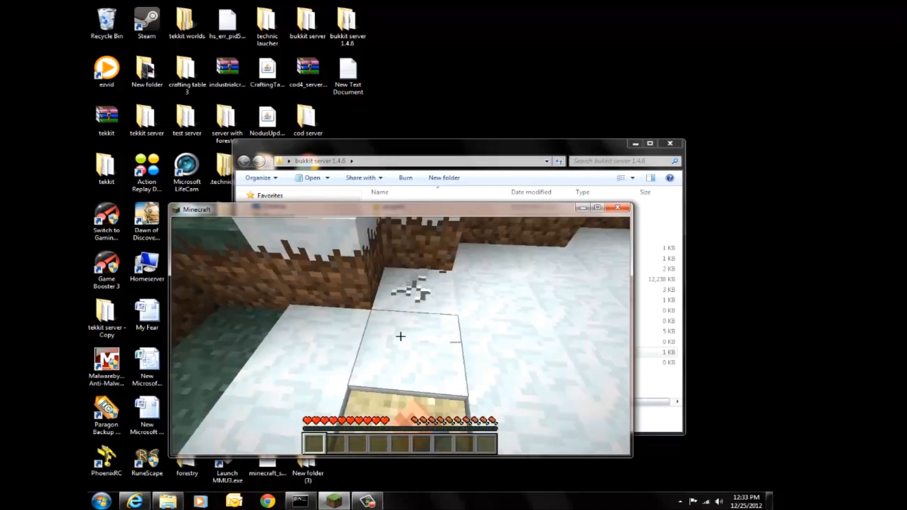
key(Escape)
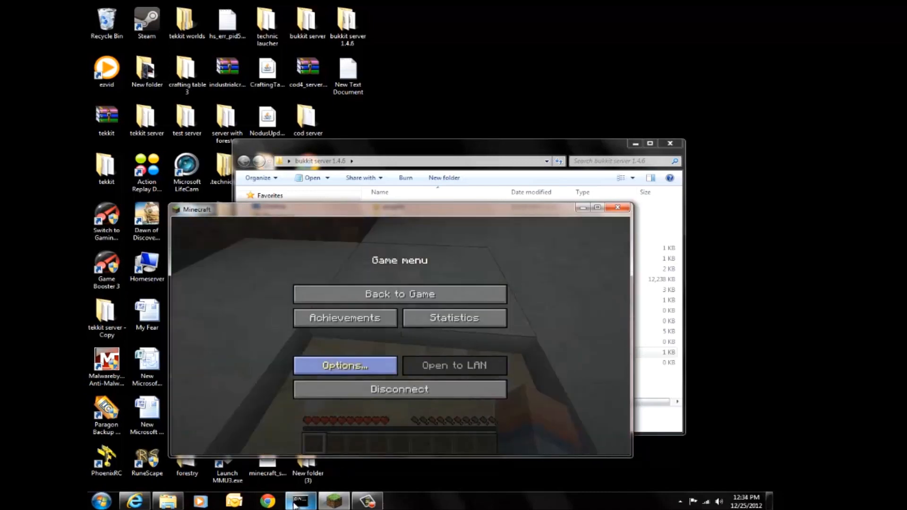
click(300, 501)
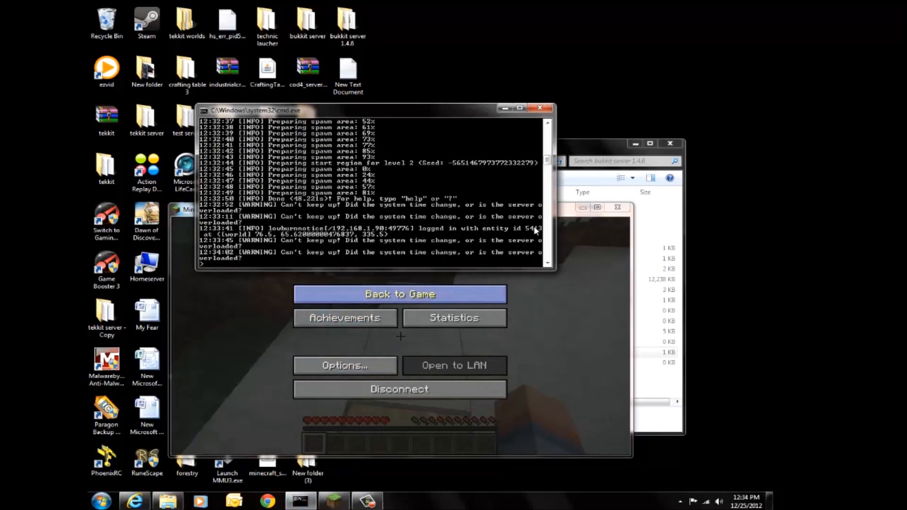
mouse_move(485, 112)
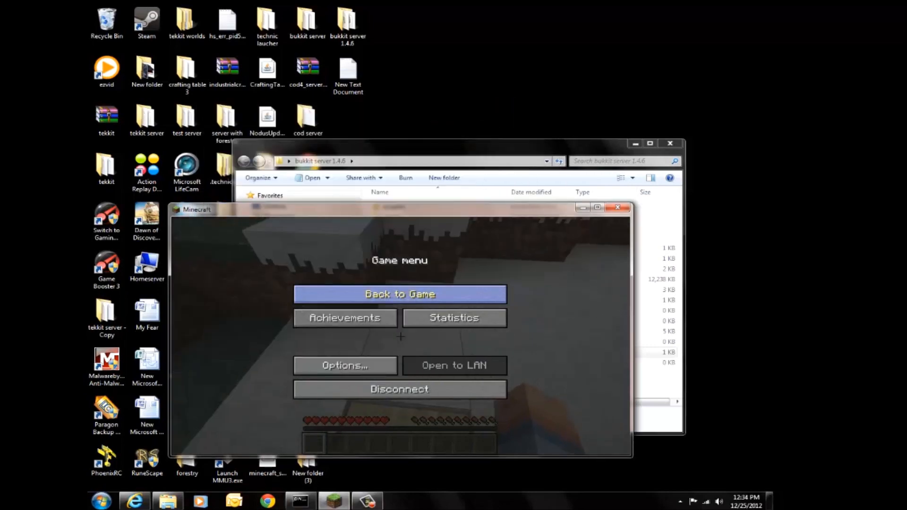
click(399, 294)
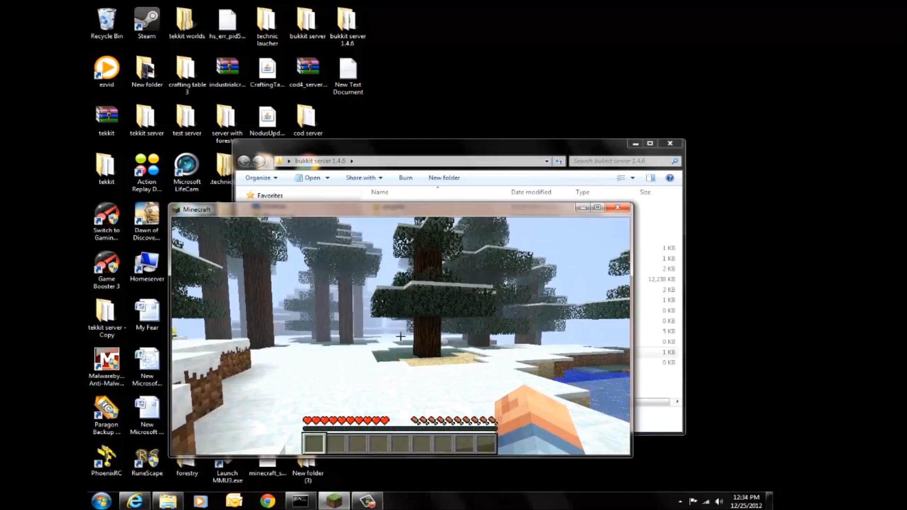
key(Escape)
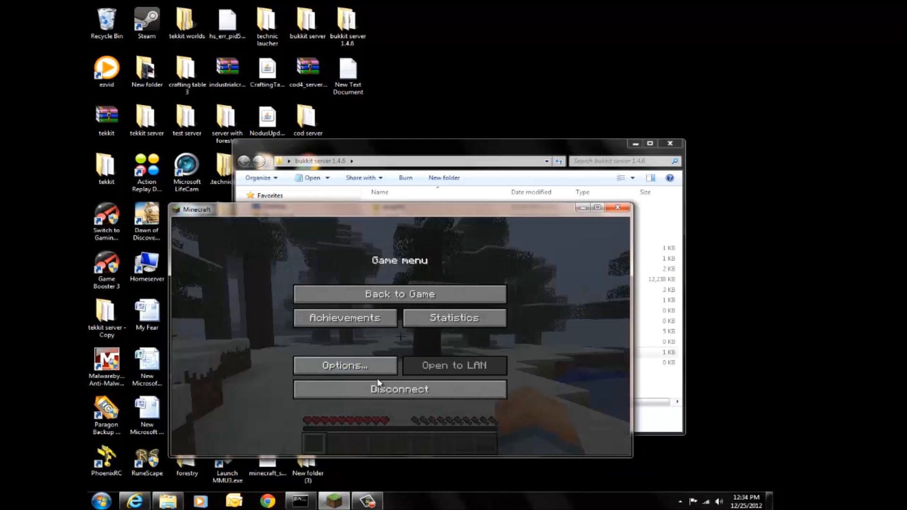